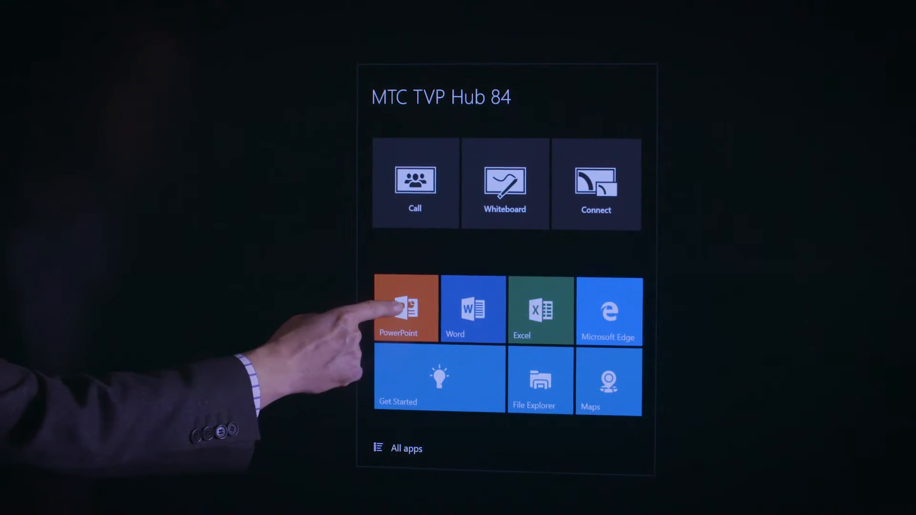
- Launch PowerPoint from its Start screen tile on the Surface Hub
left_click(405, 308)
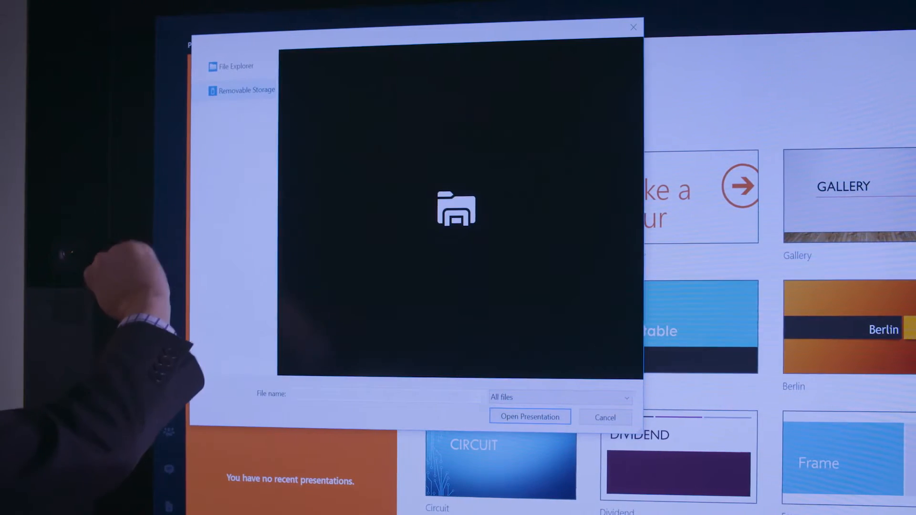
- Open USB Drive (D:) under Removable Storage to list its folders
left_click(246, 90)
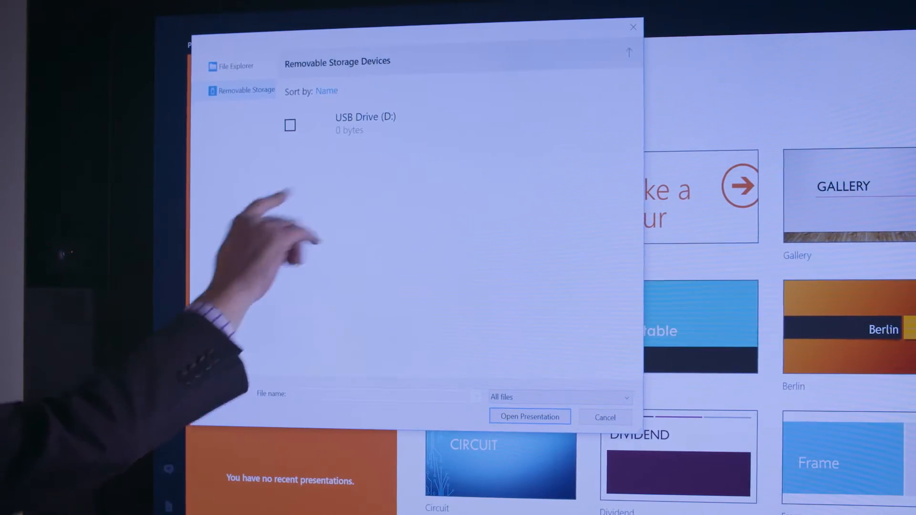
double_click(365, 123)
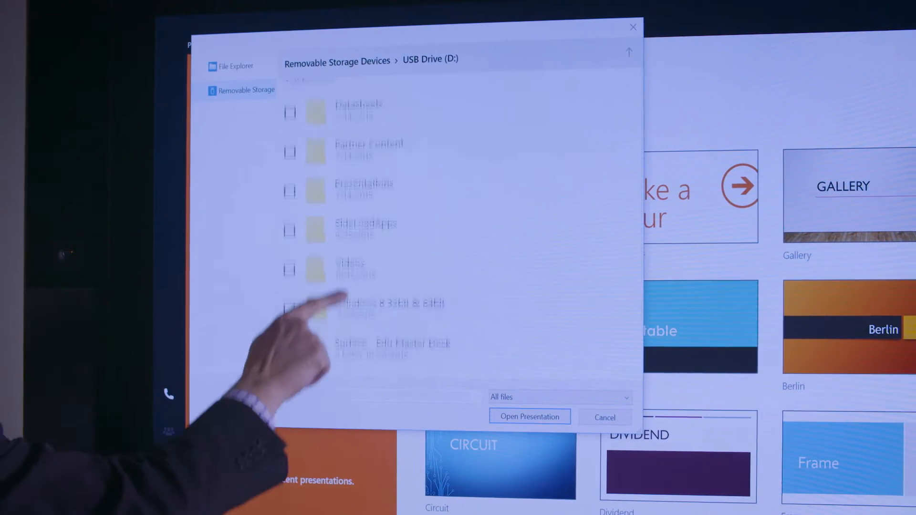